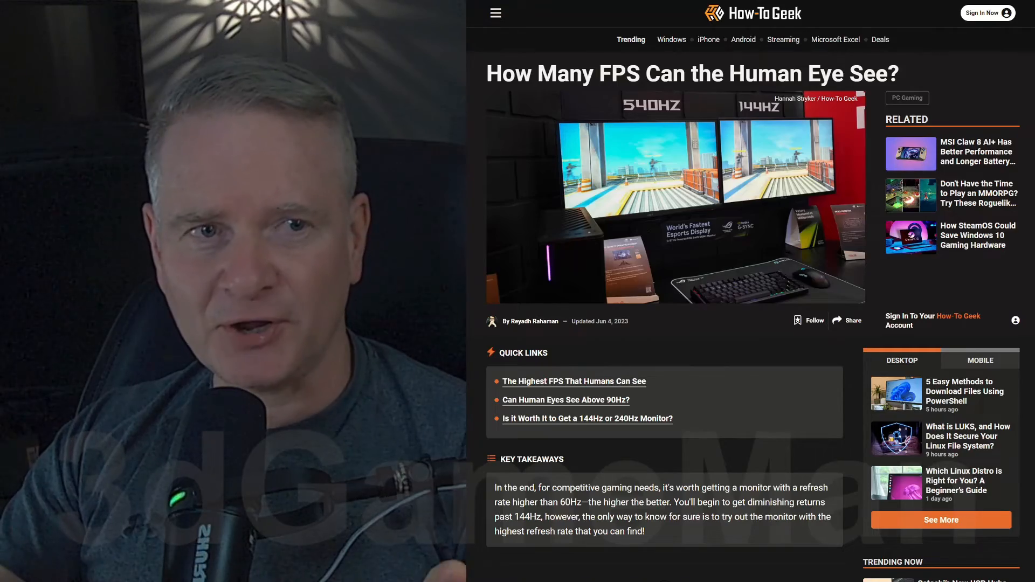
pyautogui.scroll(-3)
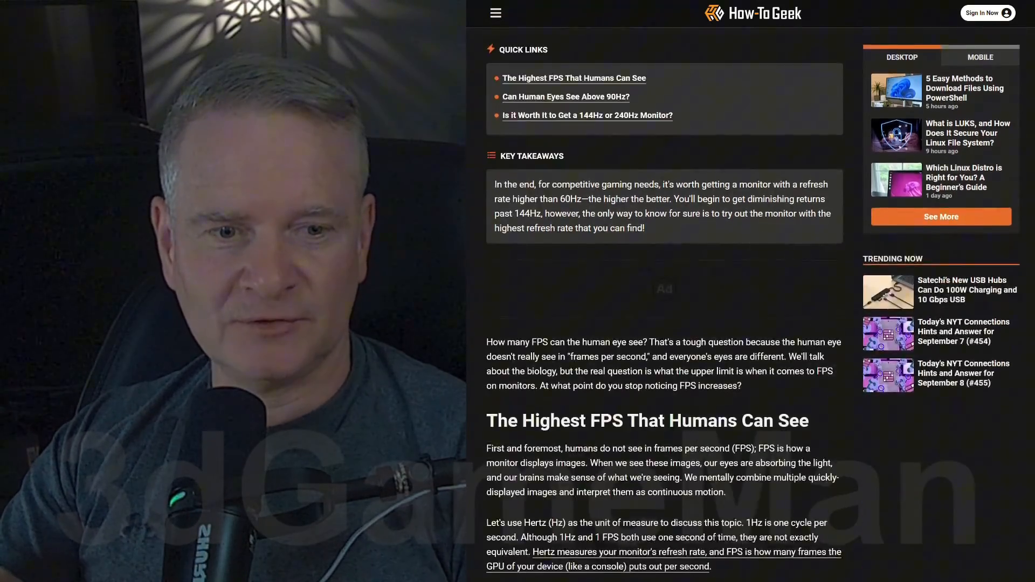
pyautogui.scroll(-3)
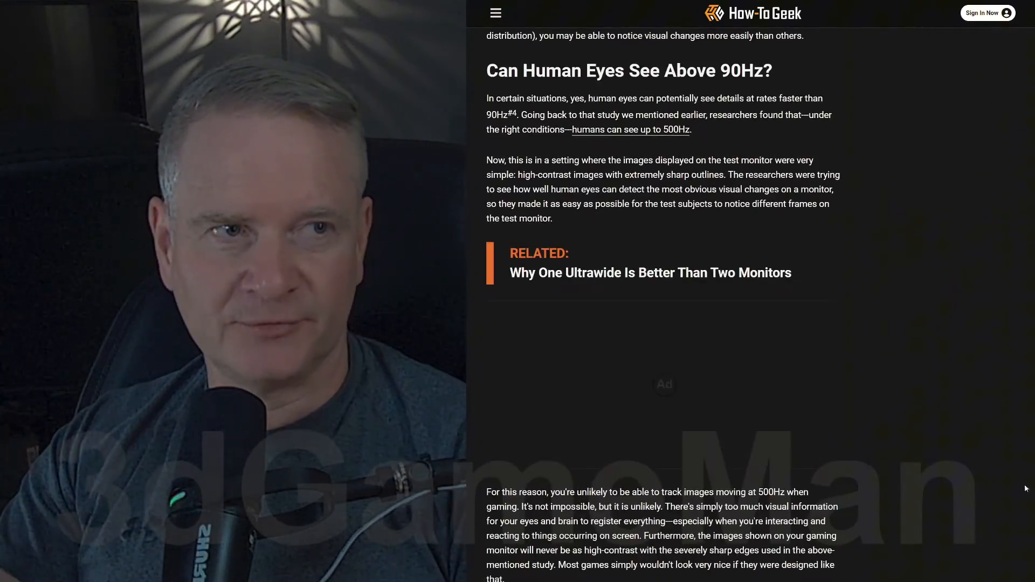